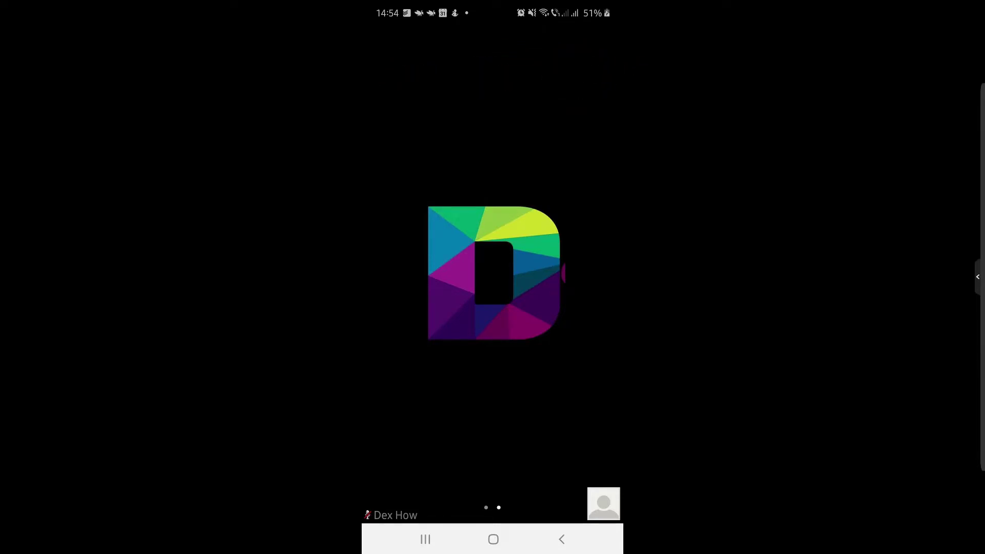
Reveal the in-meeting toolbar over the shared screen.
{"action": "left_click", "coordinate": [524, 377]}
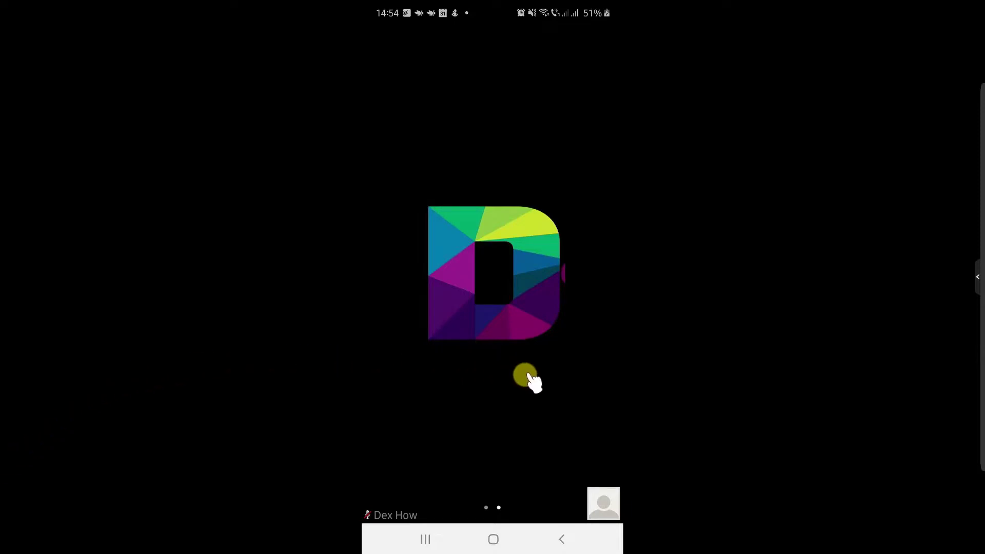
{"action": "left_click", "coordinate": [527, 380]}
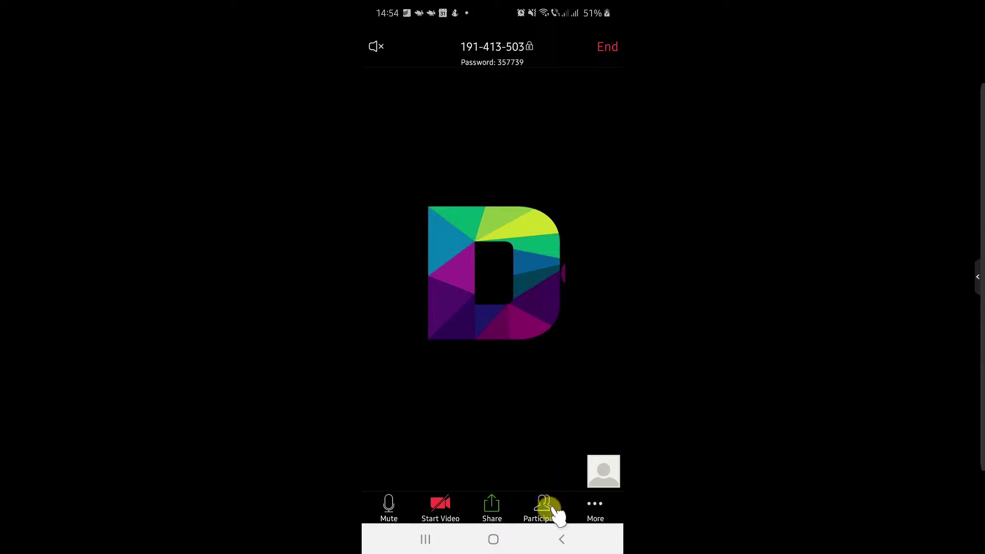
Show the Participants list with both attendees' audio and video status.
{"action": "left_click", "coordinate": [544, 507]}
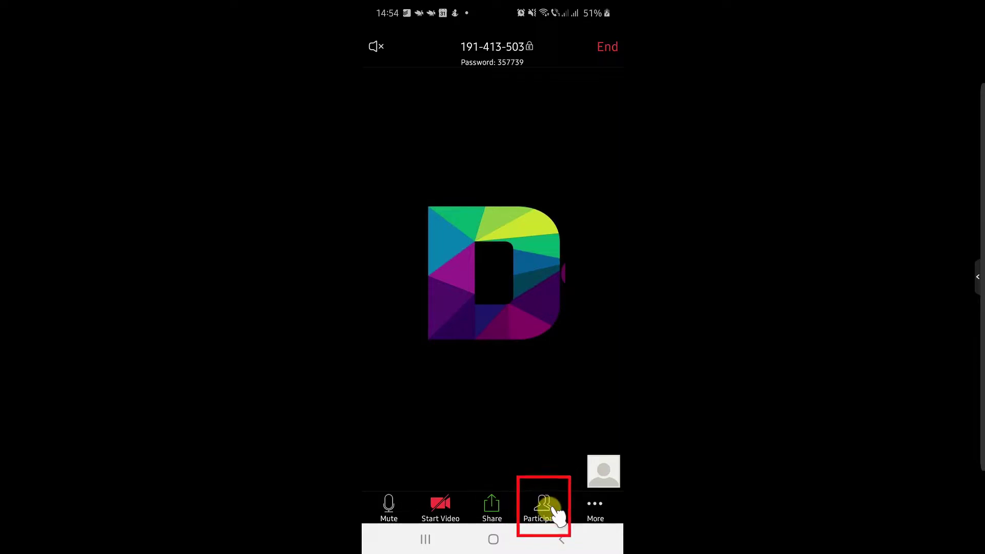
{"action": "left_click", "coordinate": [543, 508]}
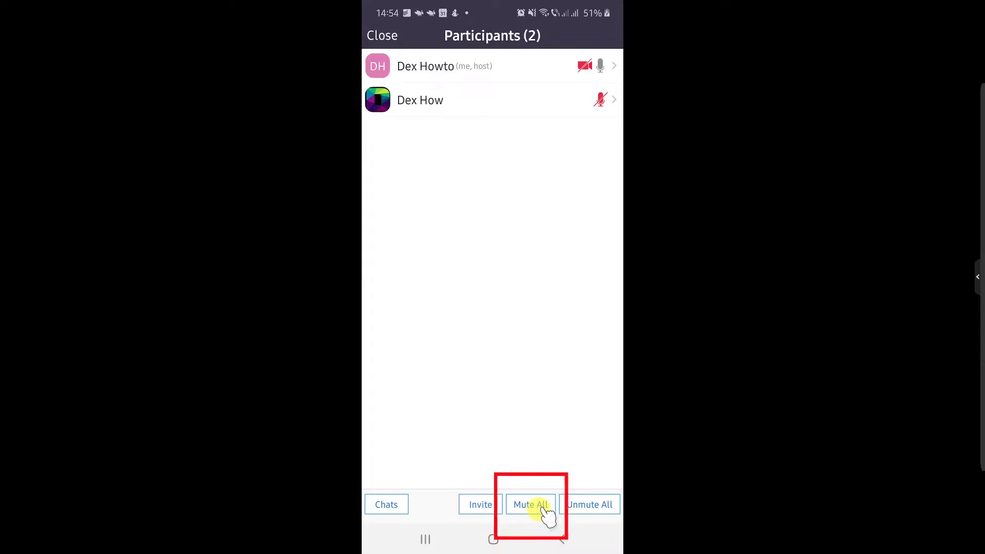
Mute All with 'Allow participants unmute themselves' unchecked, confirming with OK.
{"action": "left_click", "coordinate": [531, 505]}
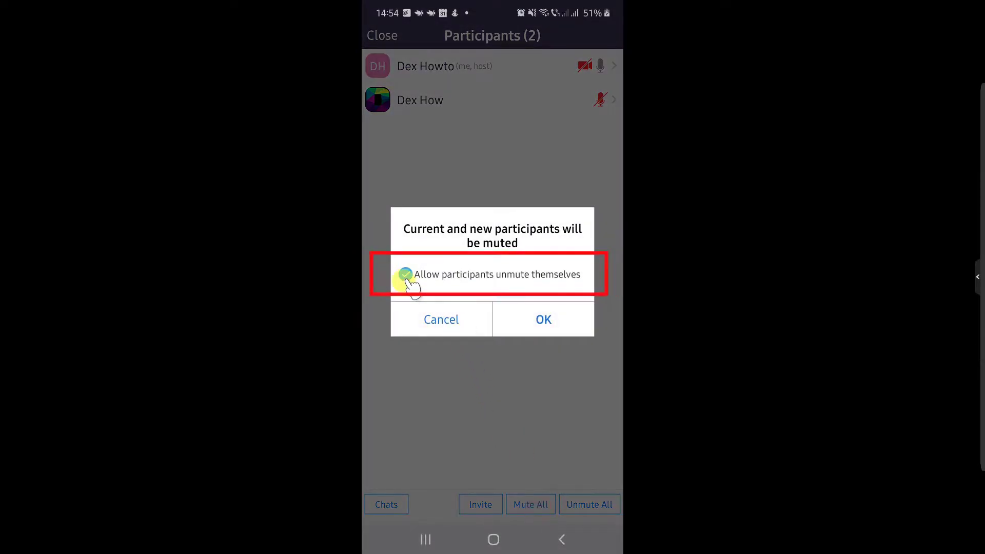
{"action": "left_click", "coordinate": [405, 275]}
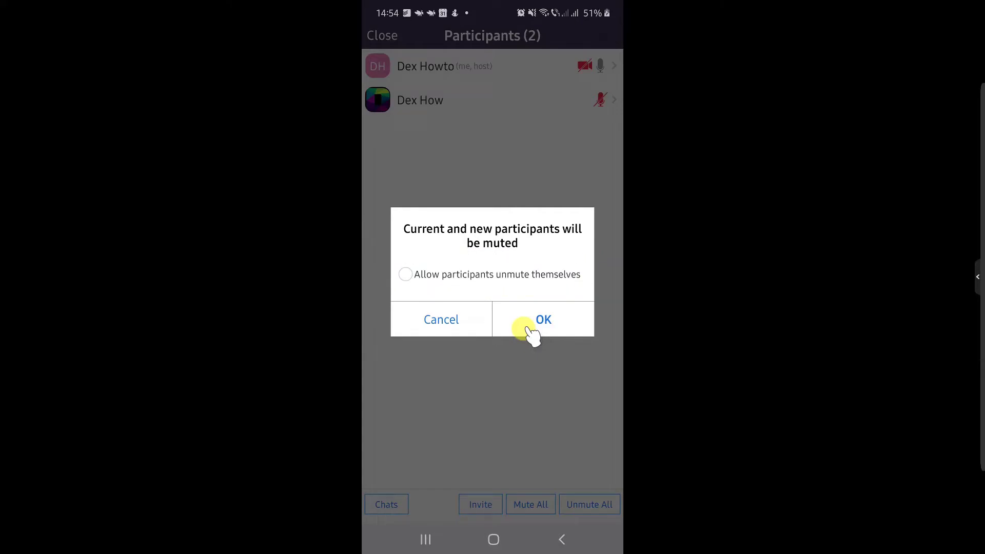
{"action": "left_click", "coordinate": [543, 319]}
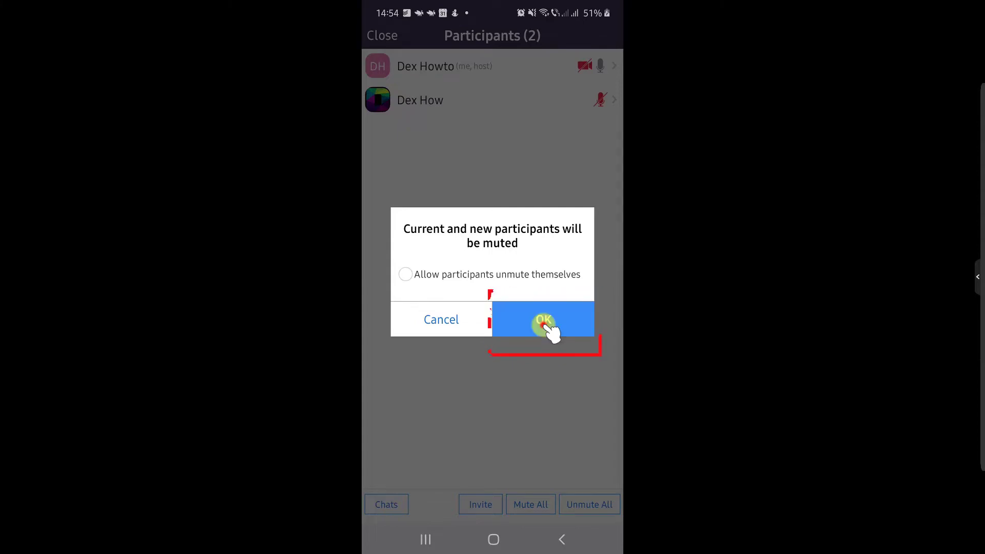
{"action": "left_click", "coordinate": [543, 319]}
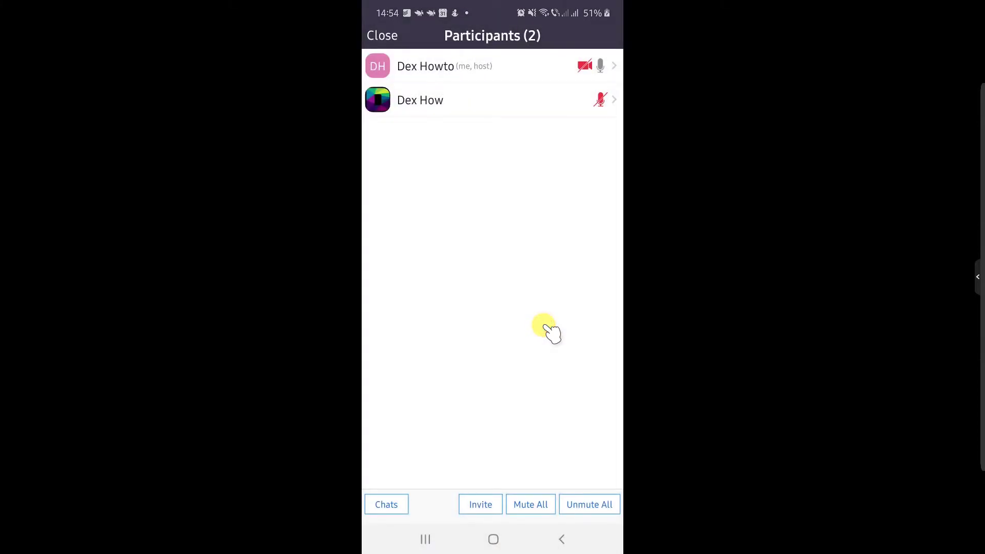